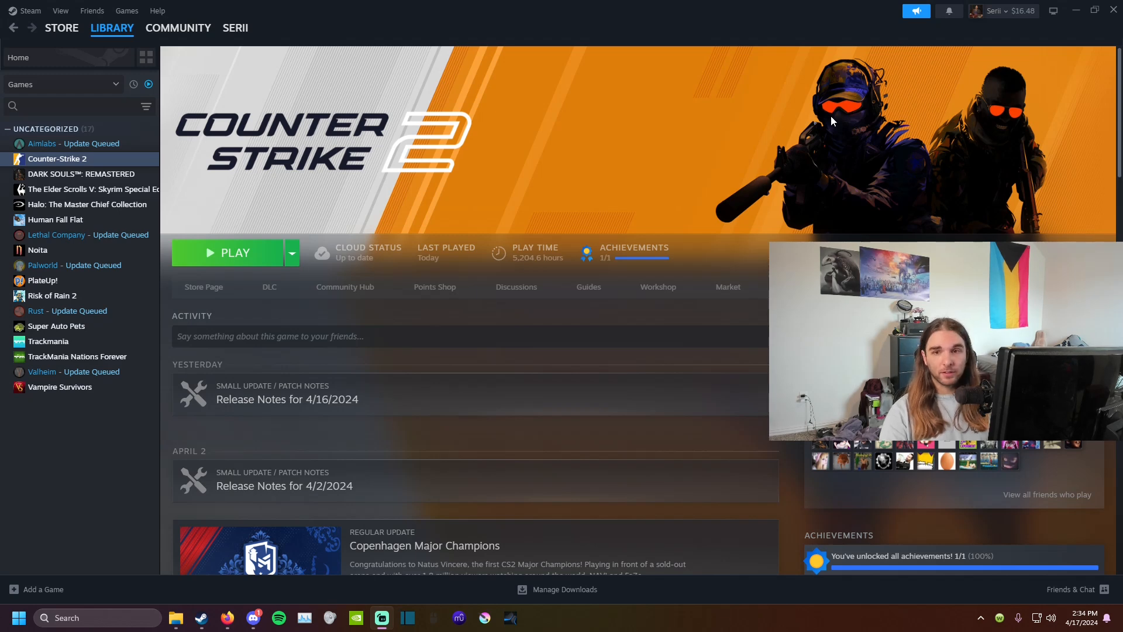
pyautogui.moveTo(86, 165)
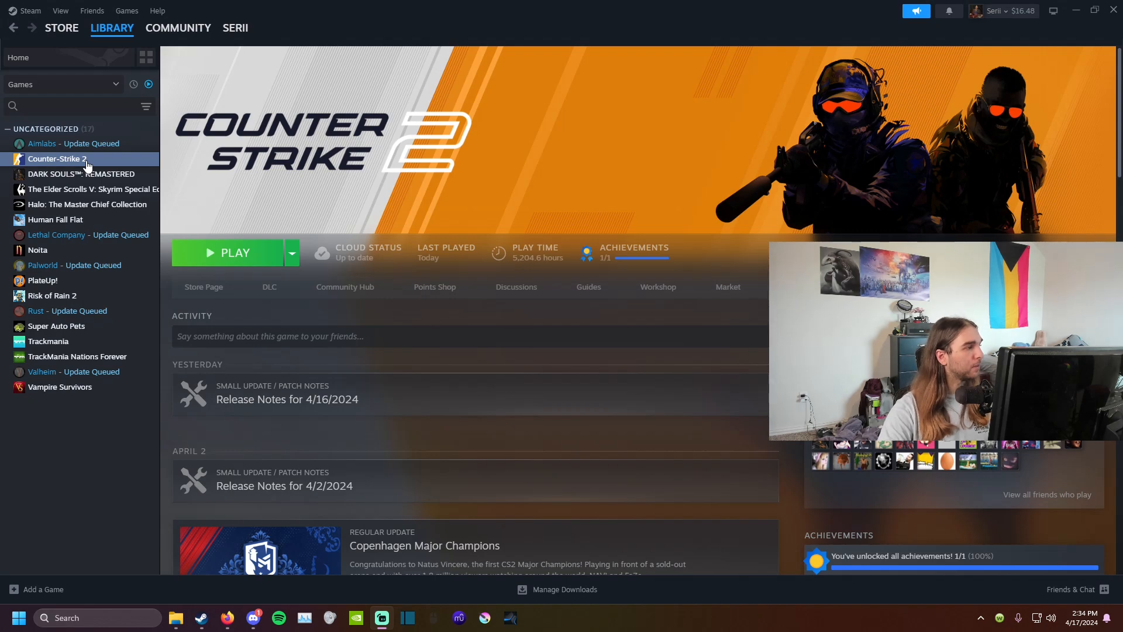
# Right-click Counter-Strike 2 in the library and show its Manage options.
pyautogui.rightClick(56, 158)
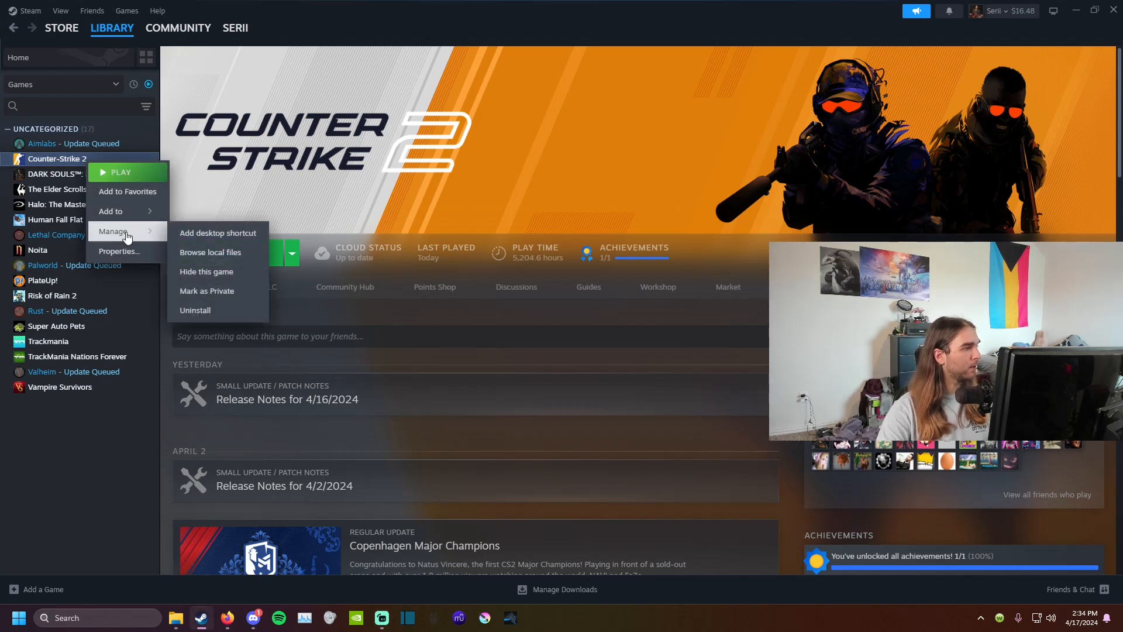
# Browse Counter-Strike 2's local files and enter game/csgo/movie, confirming it's empty.
pyautogui.click(210, 252)
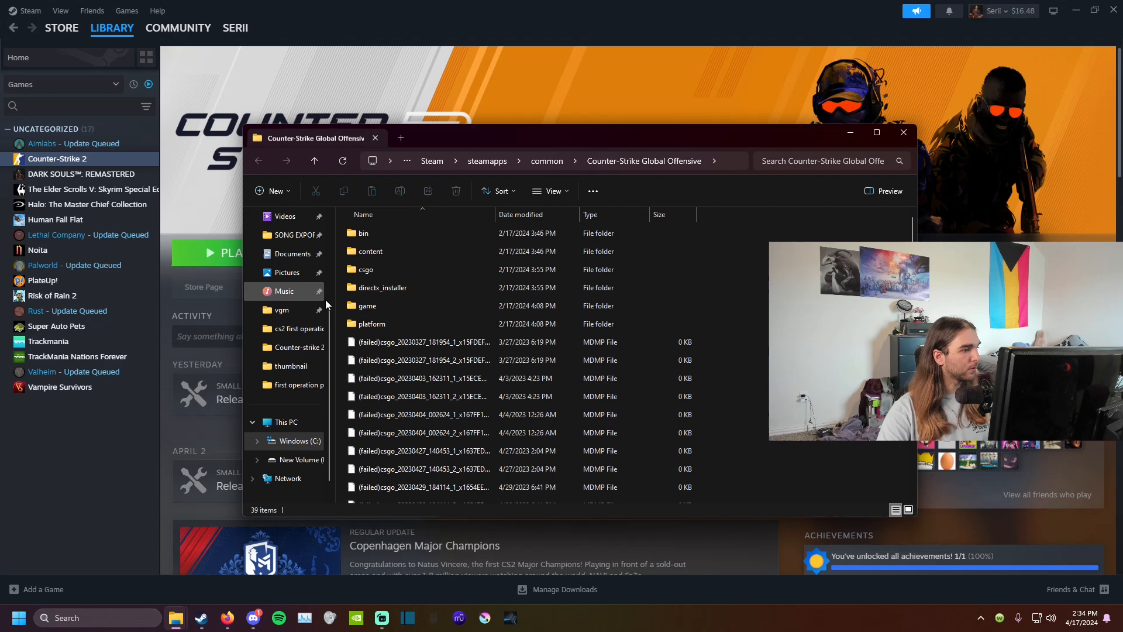
pyautogui.doubleClick(368, 306)
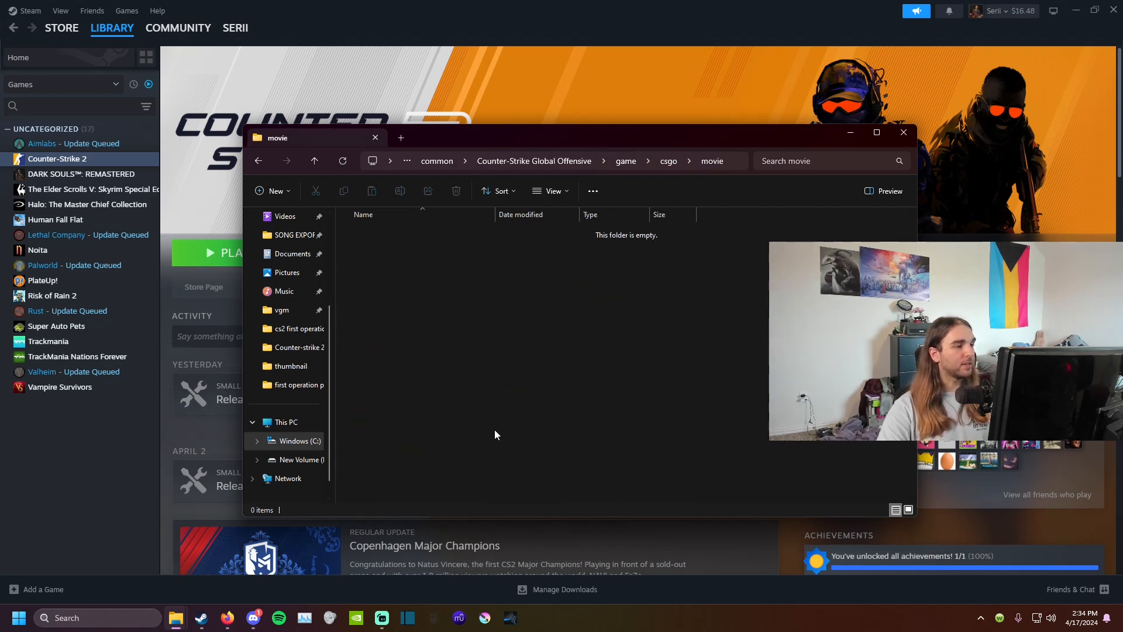
pyautogui.moveTo(491, 309)
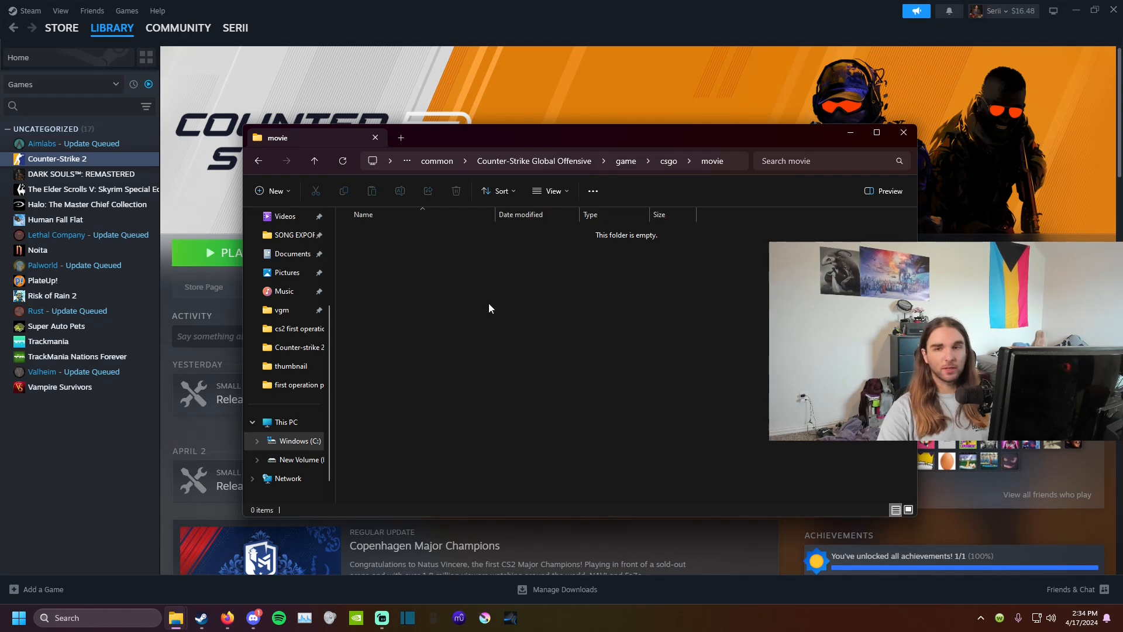
pyautogui.moveTo(519, 453)
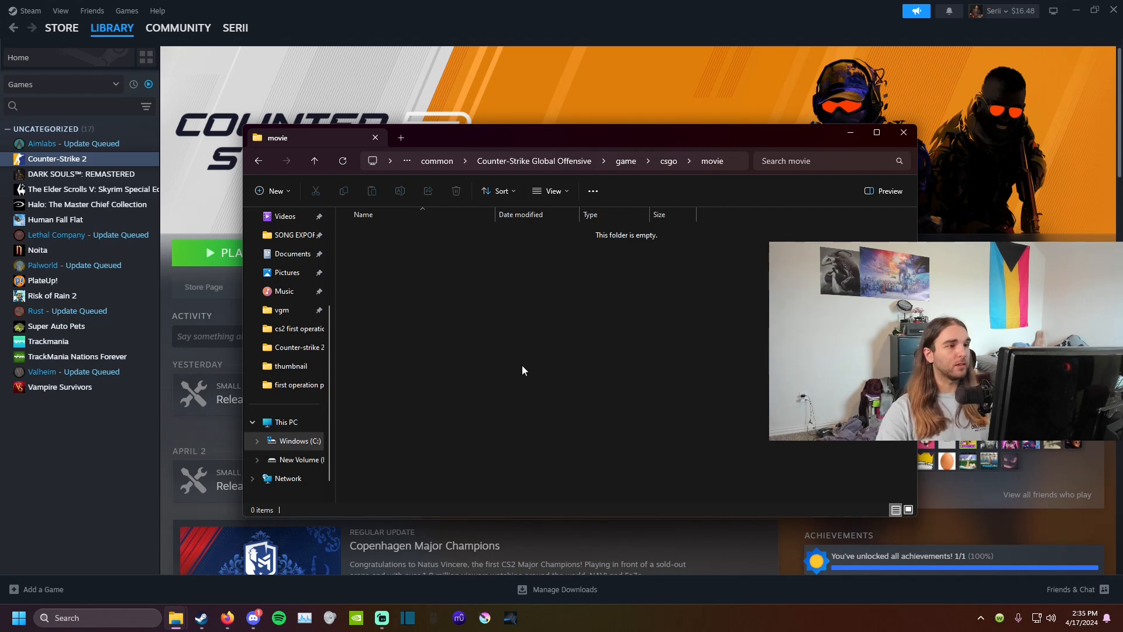
pyautogui.moveTo(547, 421)
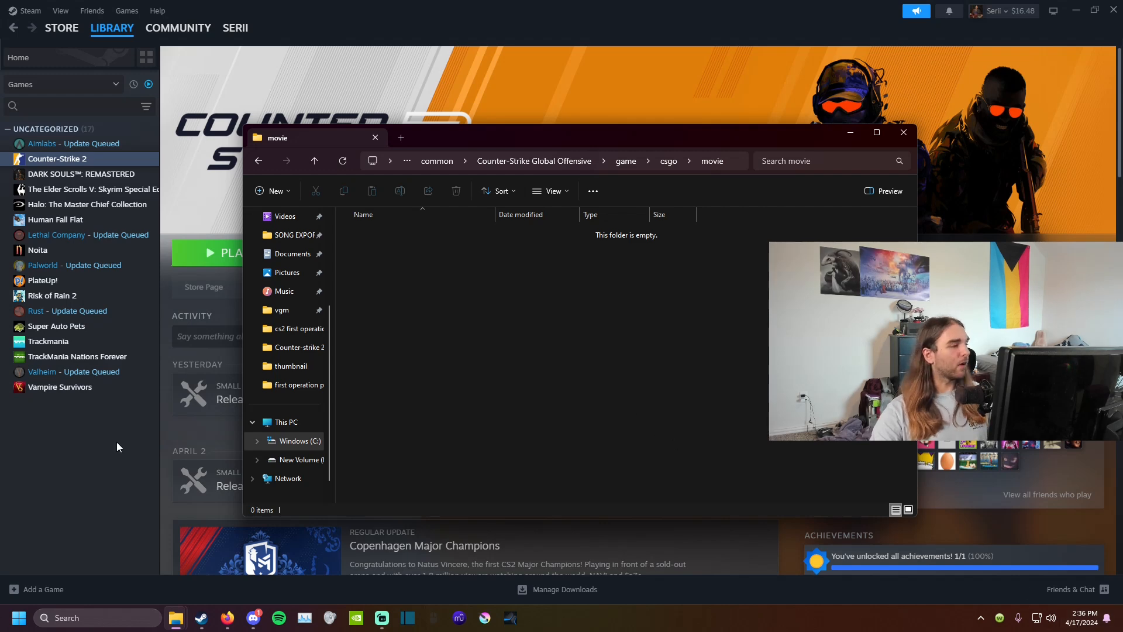
# Return to Steam and show Counter-Strike 2's Manage options again.
pyautogui.click(903, 132)
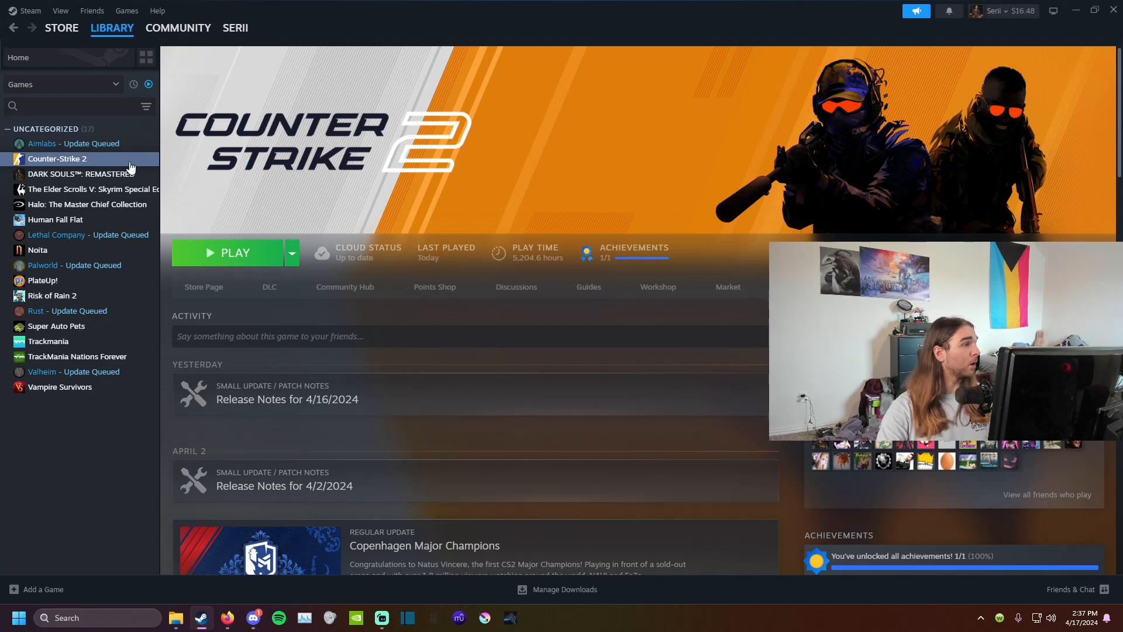
pyautogui.rightClick(57, 159)
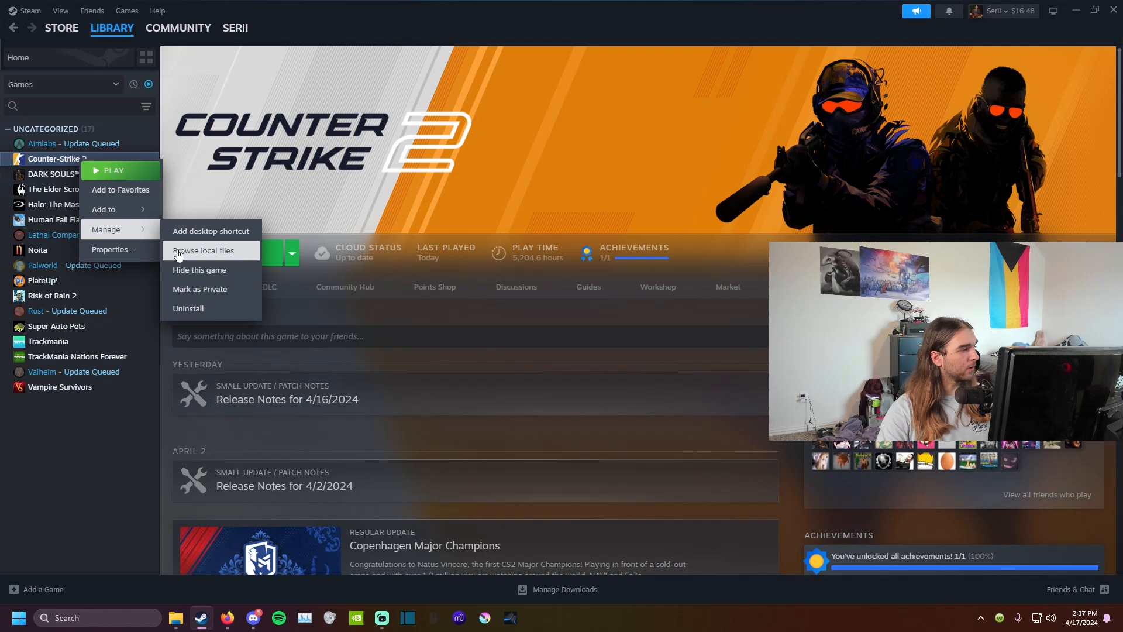
# Browse local files to open Counter-Strike 2's game/csgo folder in File Explorer.
pyautogui.click(203, 250)
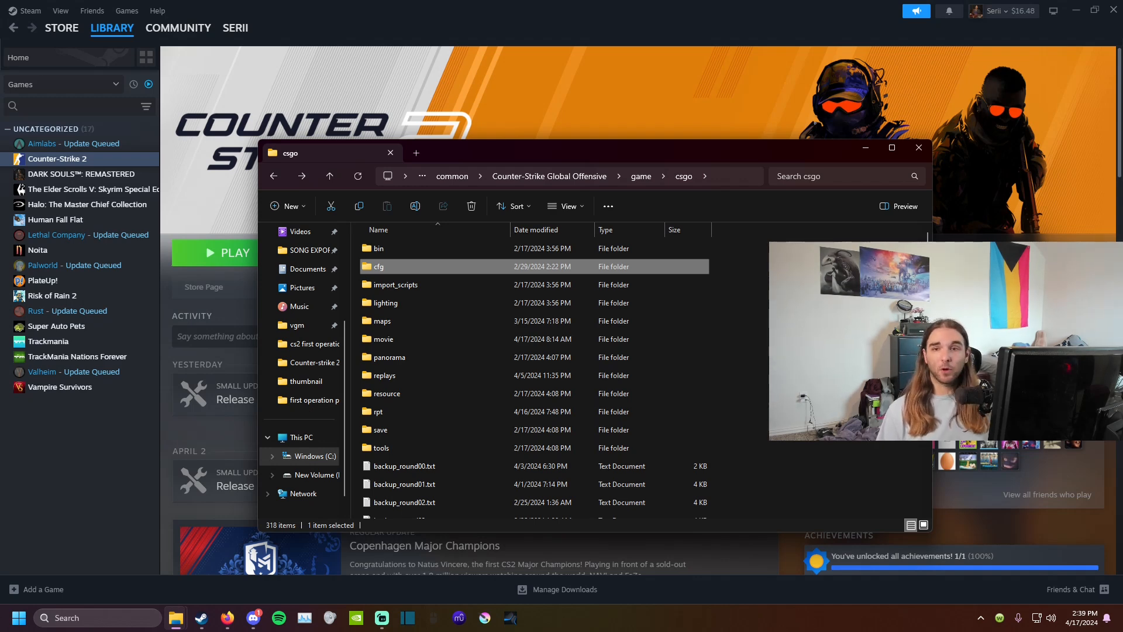
# Bring Steam's Counter-Strike 2 page forward and scroll to its release notes feed.
pyautogui.click(919, 148)
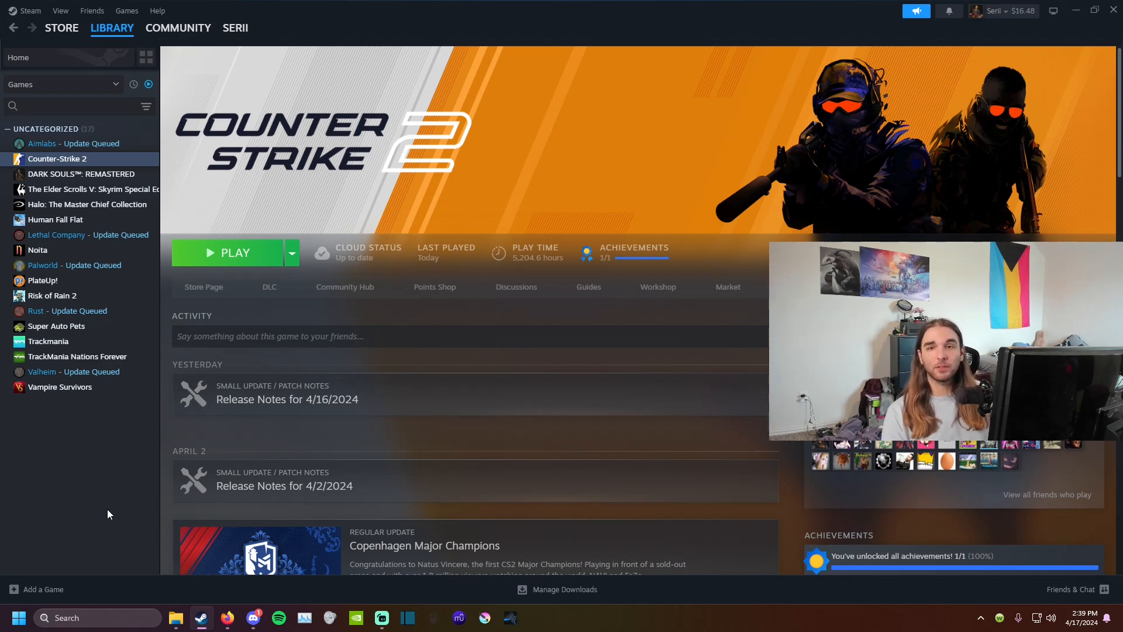
pyautogui.scroll(-3)
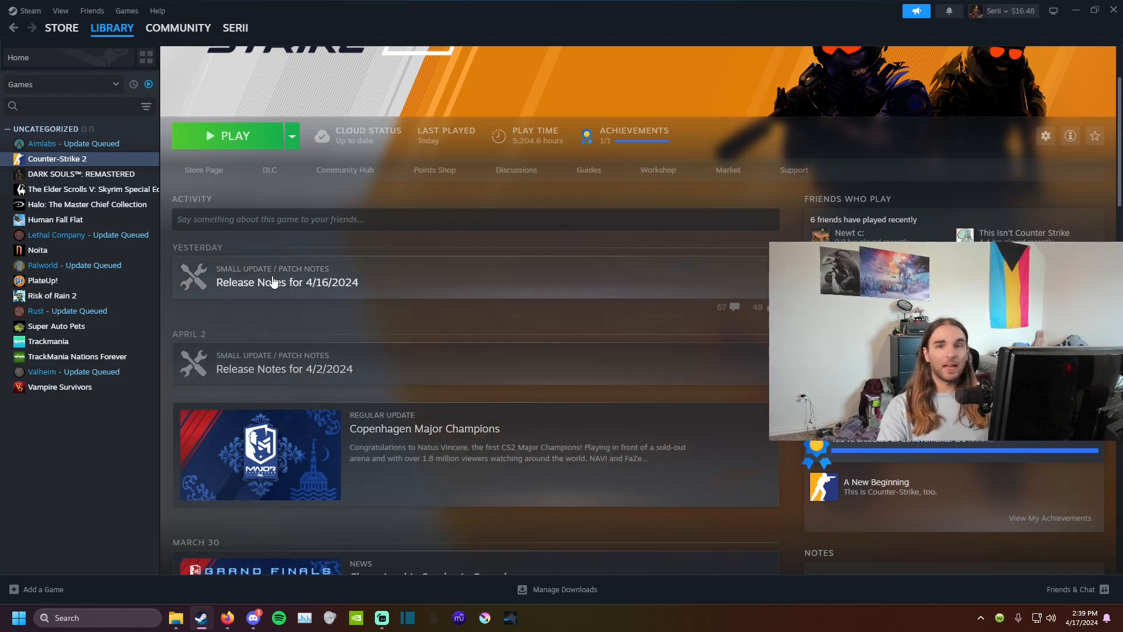
pyautogui.moveTo(279, 295)
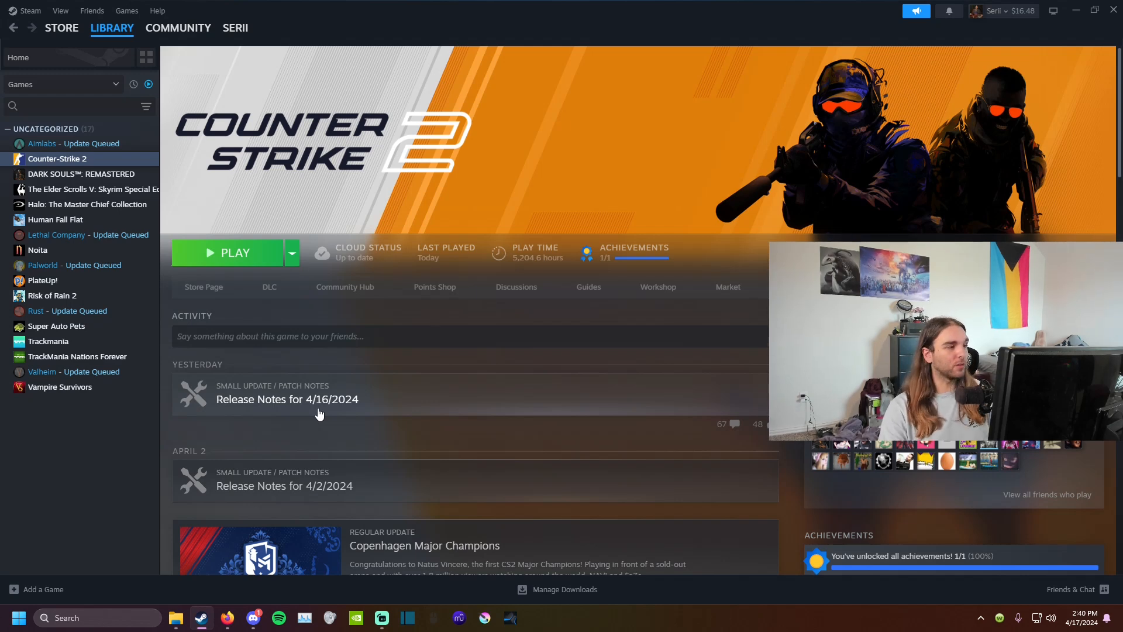
pyautogui.moveTo(741, 91)
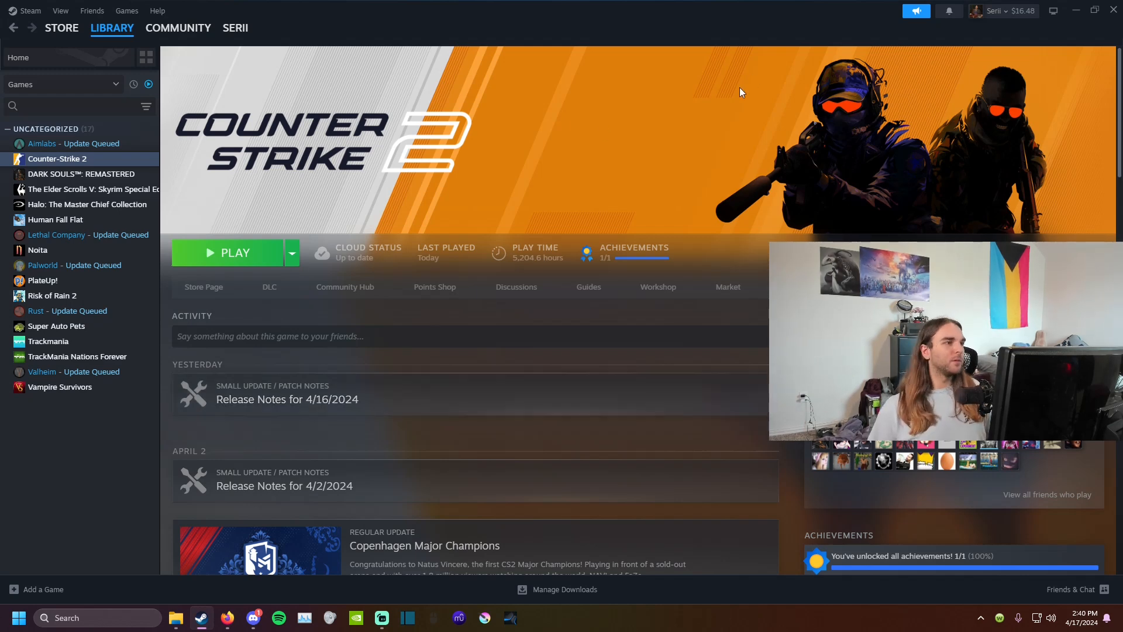